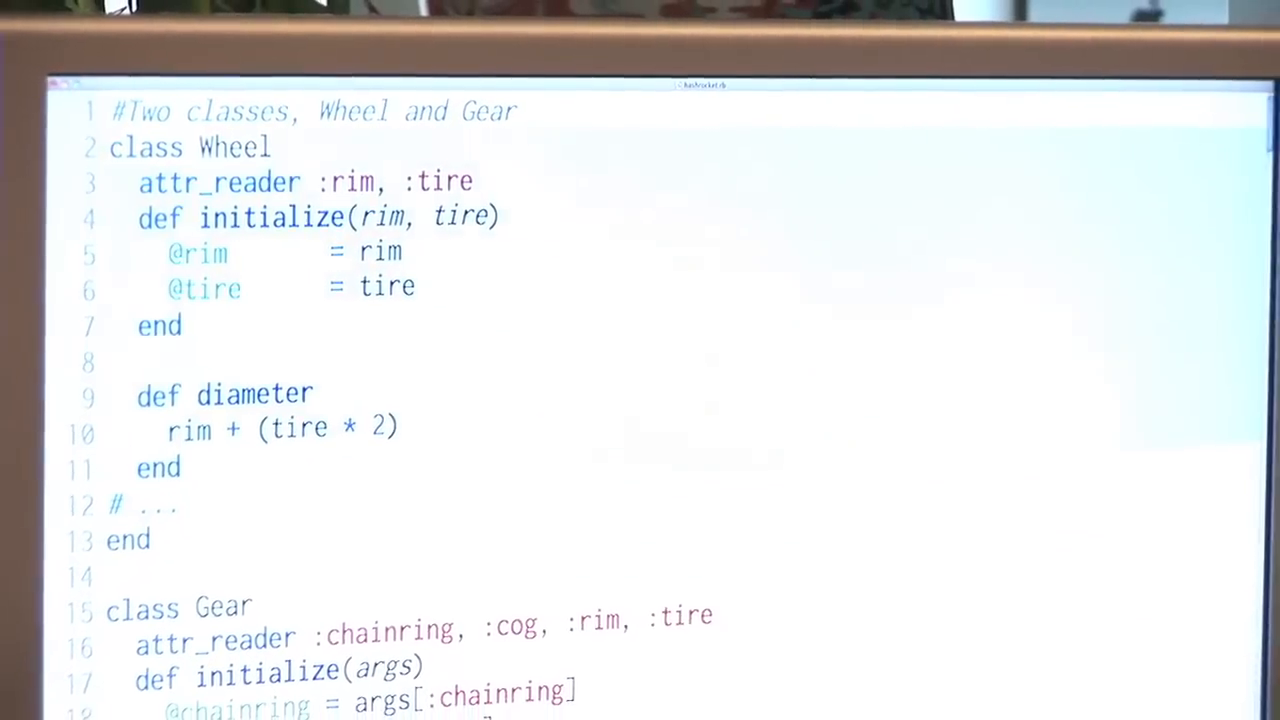
# Scroll past the Wheel class to Gear's gear_inches and ratio methods and the start of WheelTest.
pyautogui.scroll(-3)
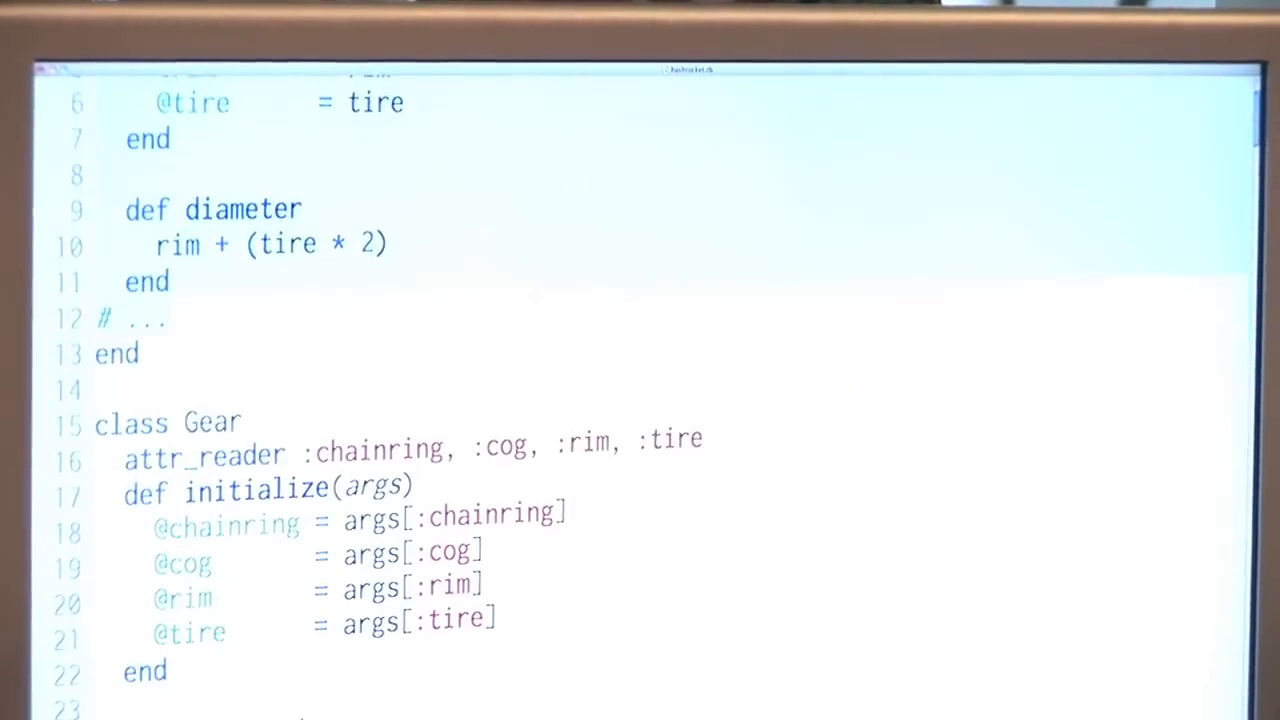
pyautogui.scroll(-3)
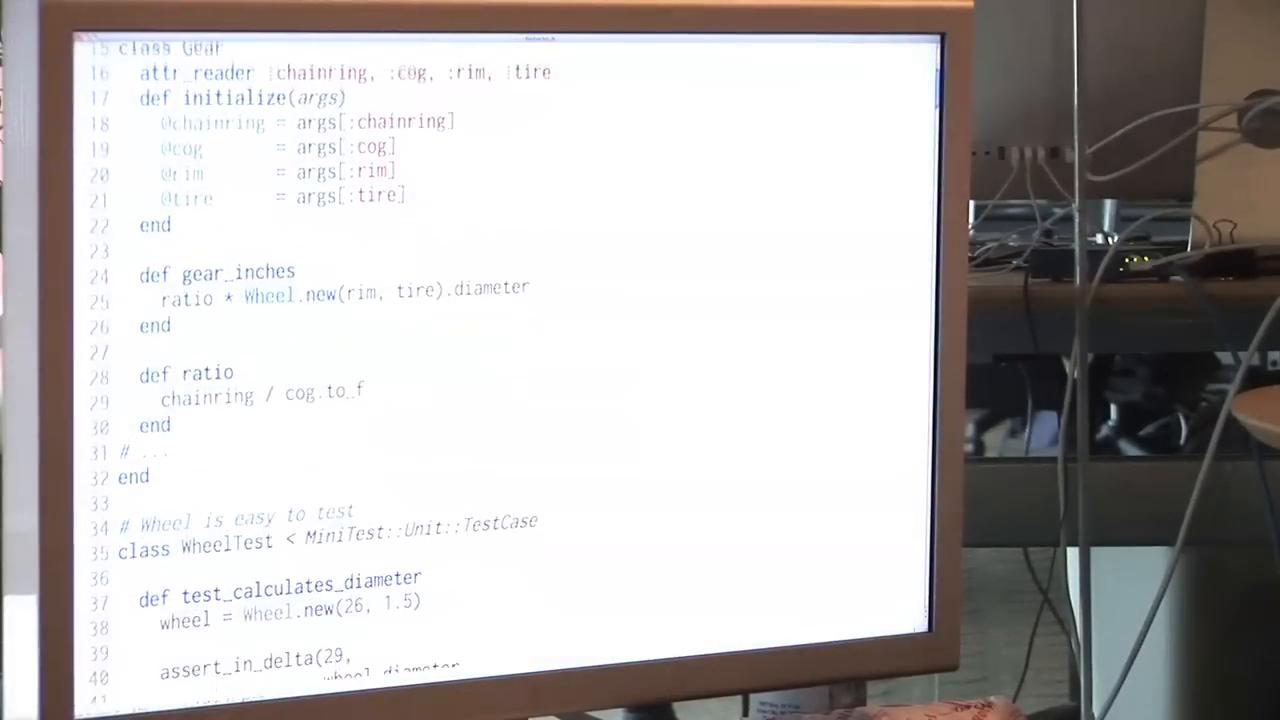
# Scroll to the complete WheelTest diameter assertion and GearTest's test_calculates_gear_inches.
pyautogui.scroll(-3)
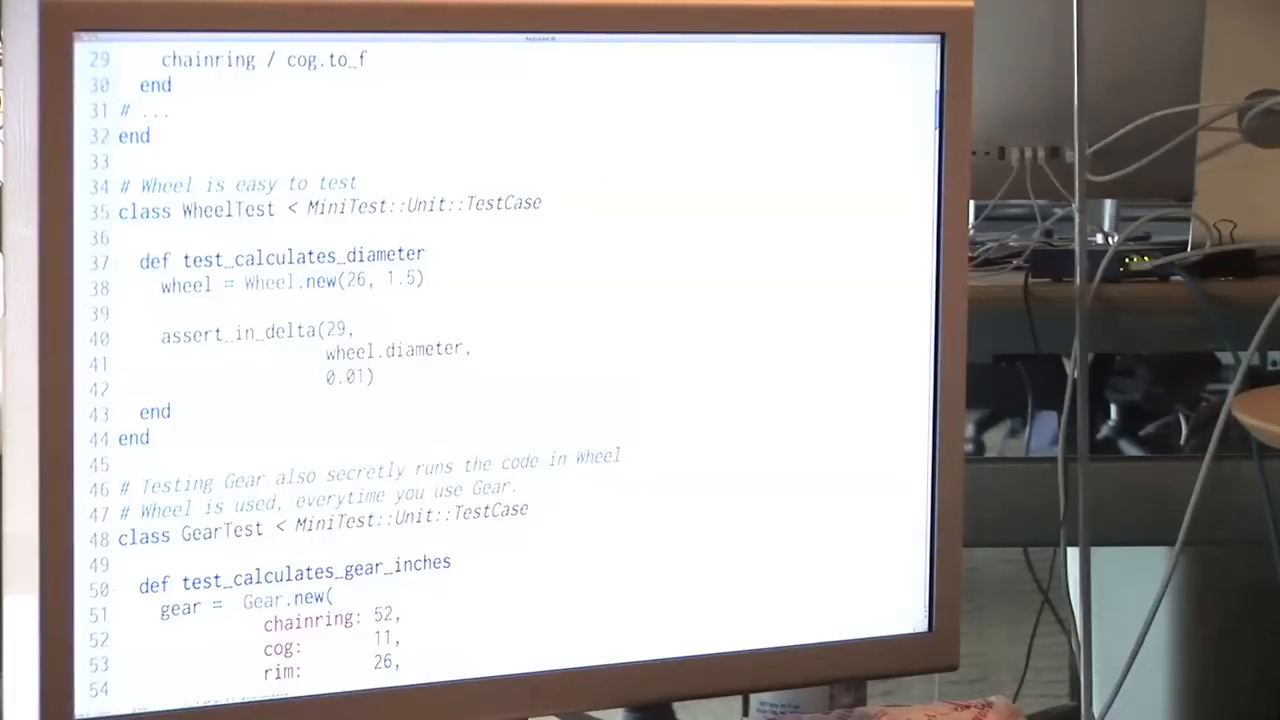
# Scroll to the Dependency Injection Gear that takes a wheel and calls wheel.diameter.
pyautogui.scroll(-3)
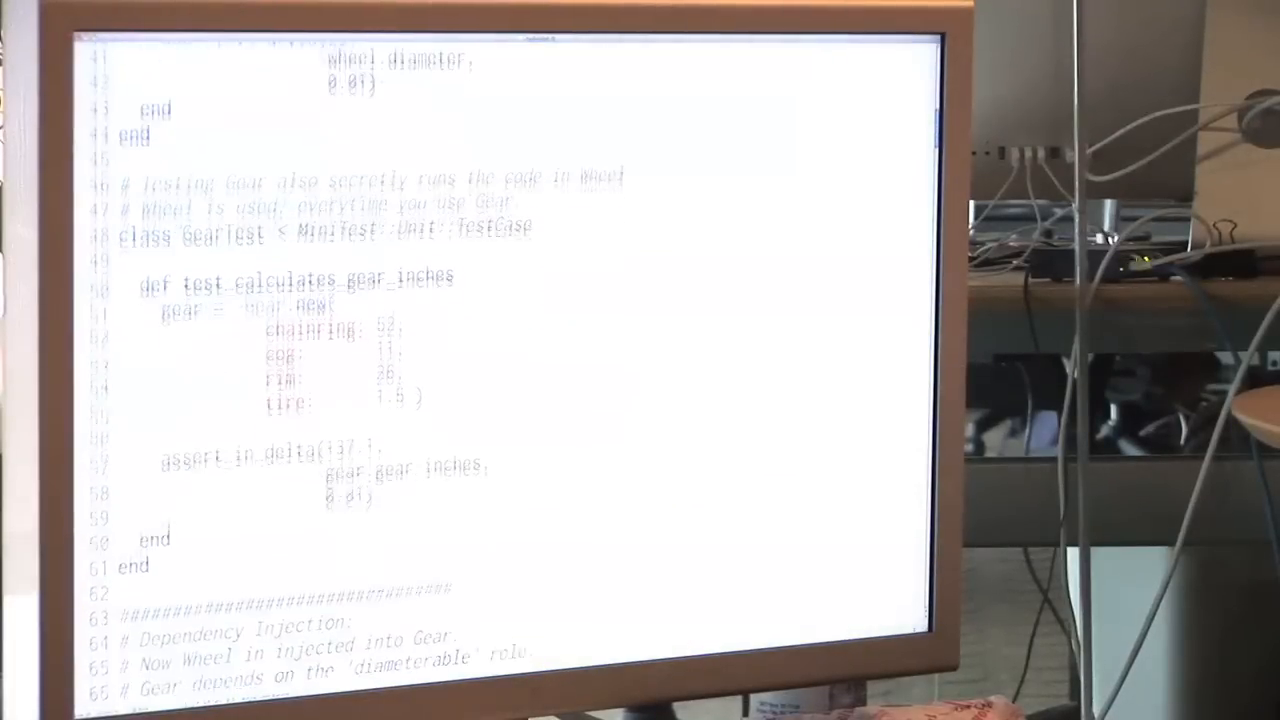
pyautogui.scroll(-3)
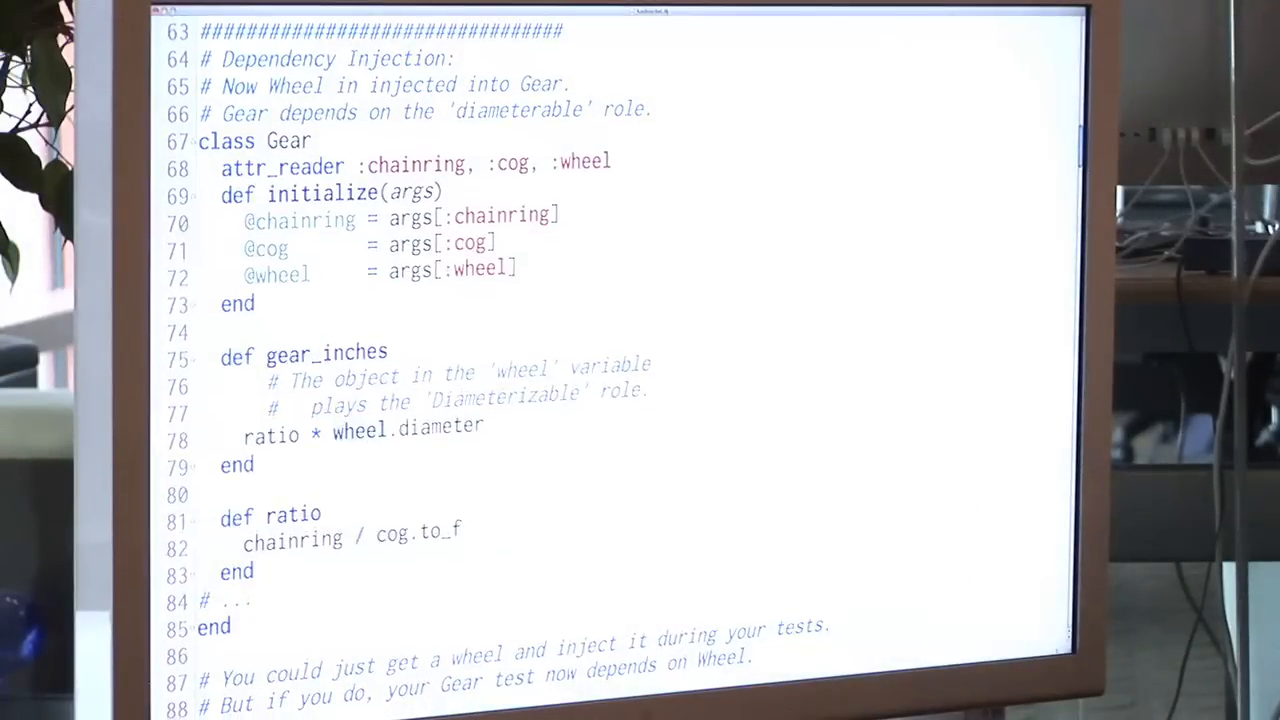
# Scroll to the GearTest injecting Wheel.new(26, 1.5) and select Wheel on line 96.
pyautogui.scroll(-3)
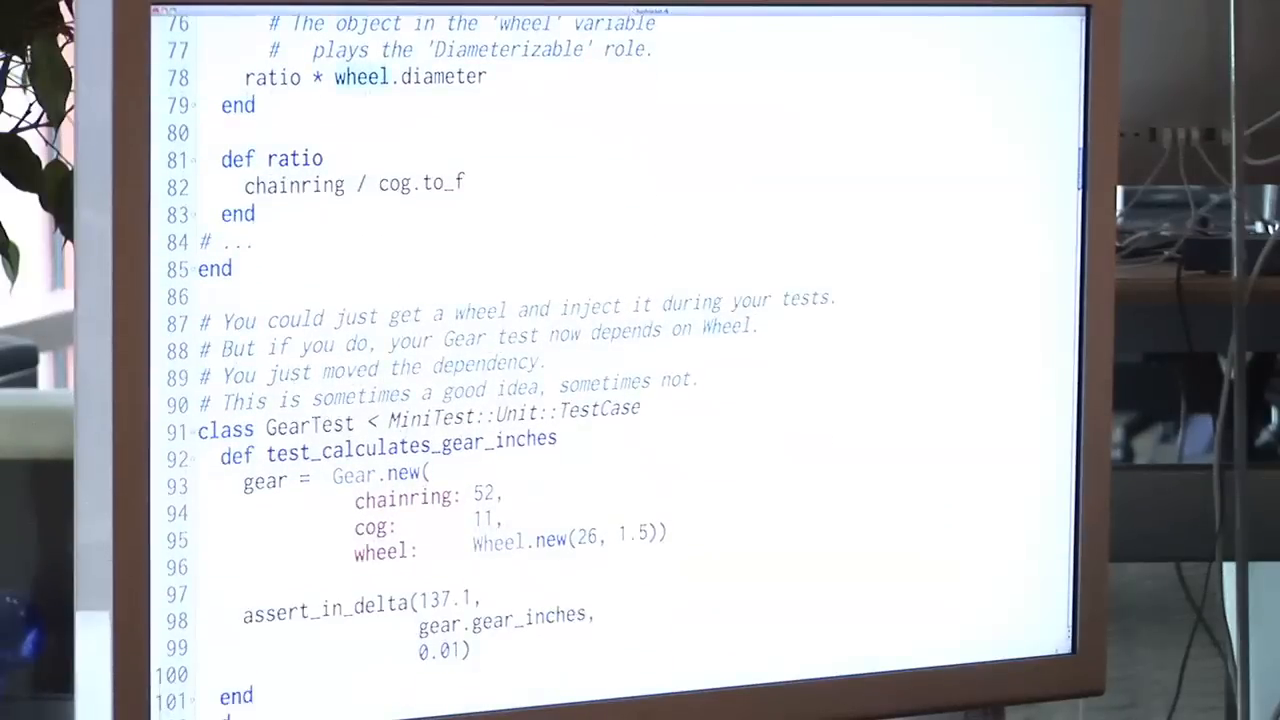
pyautogui.scroll(-3)
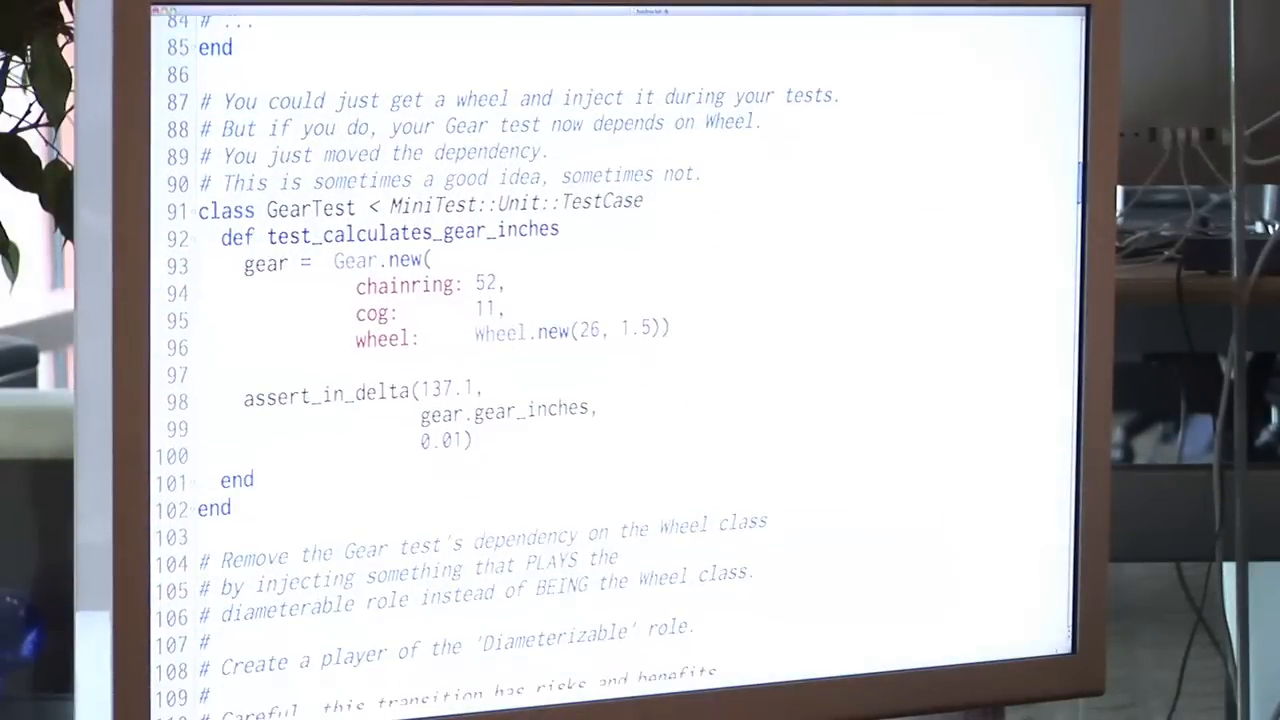
pyautogui.scroll(-3)
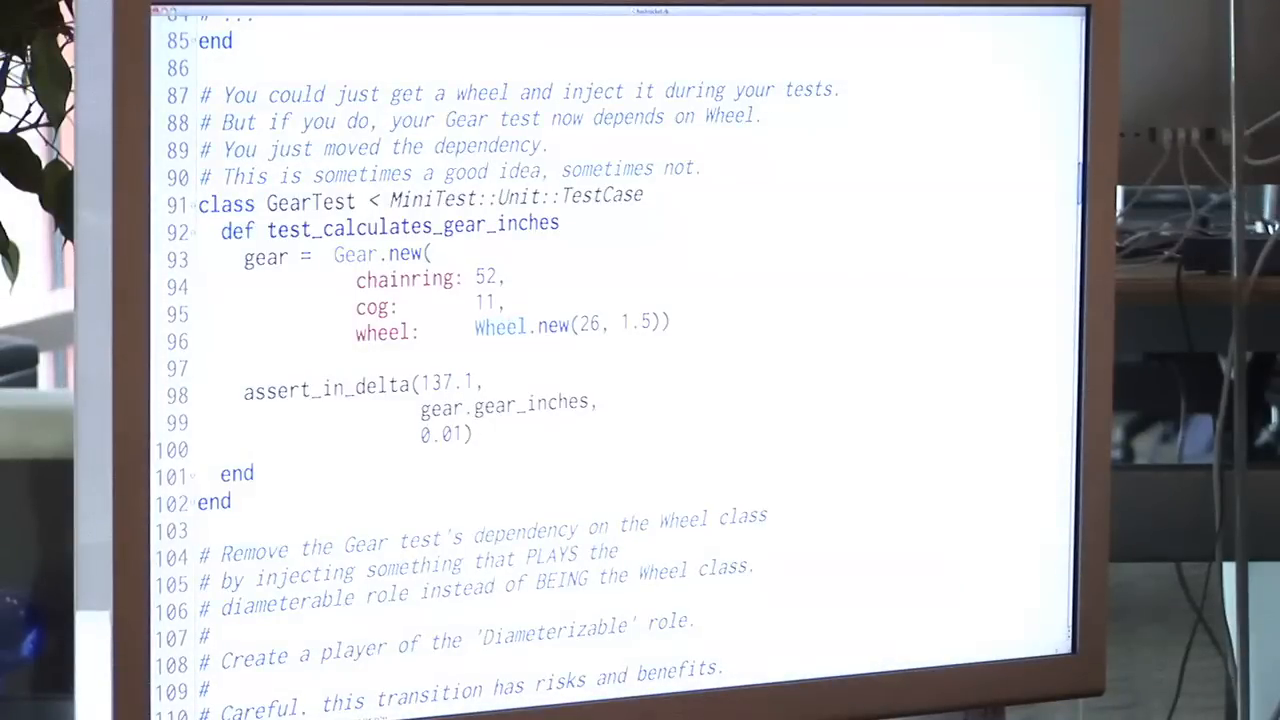
pyautogui.doubleClick(500, 327)
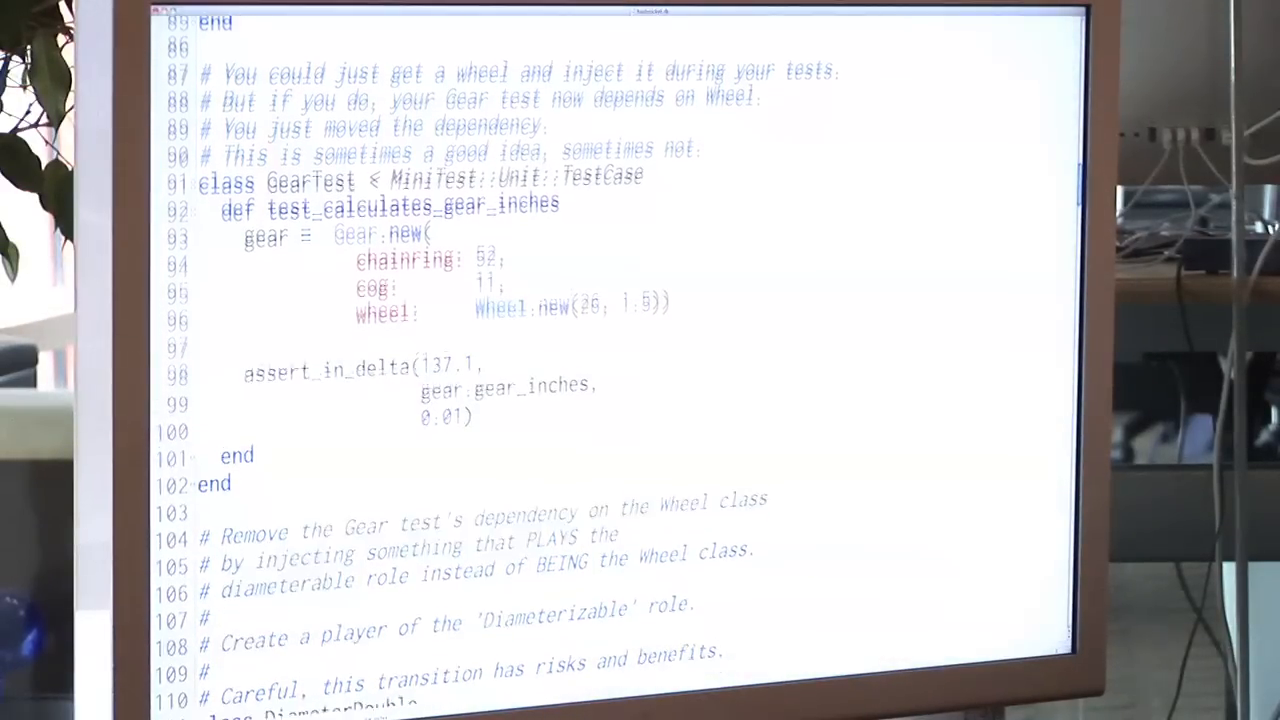
# Scroll to DiameterDouble returning diameter 10, injected into GearTest expecting 47.27.
pyautogui.scroll(-3)
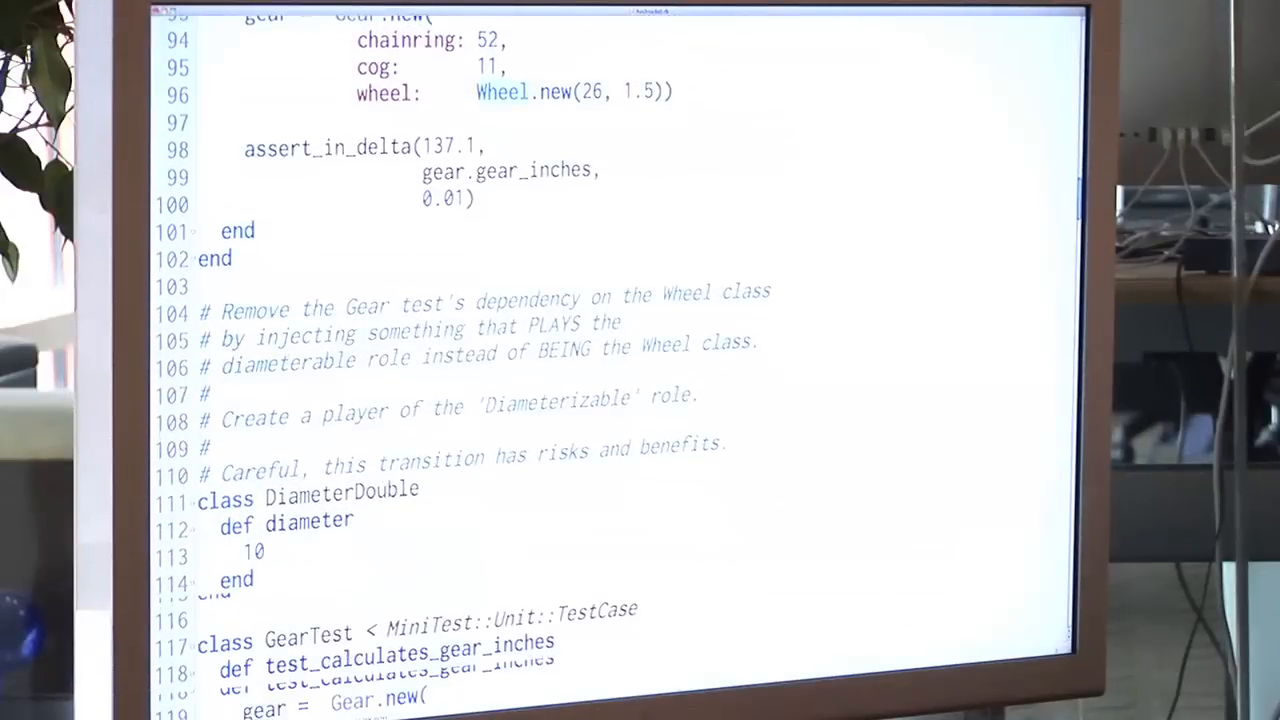
pyautogui.scroll(-3)
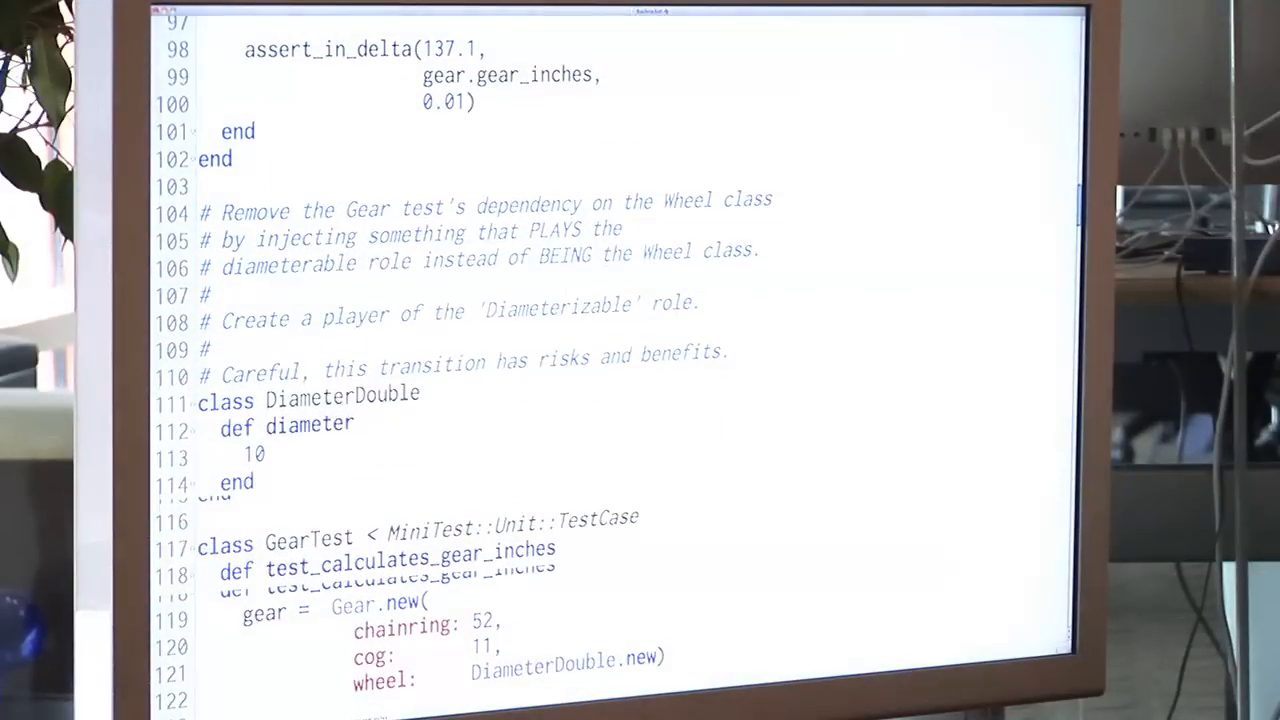
pyautogui.scroll(-3)
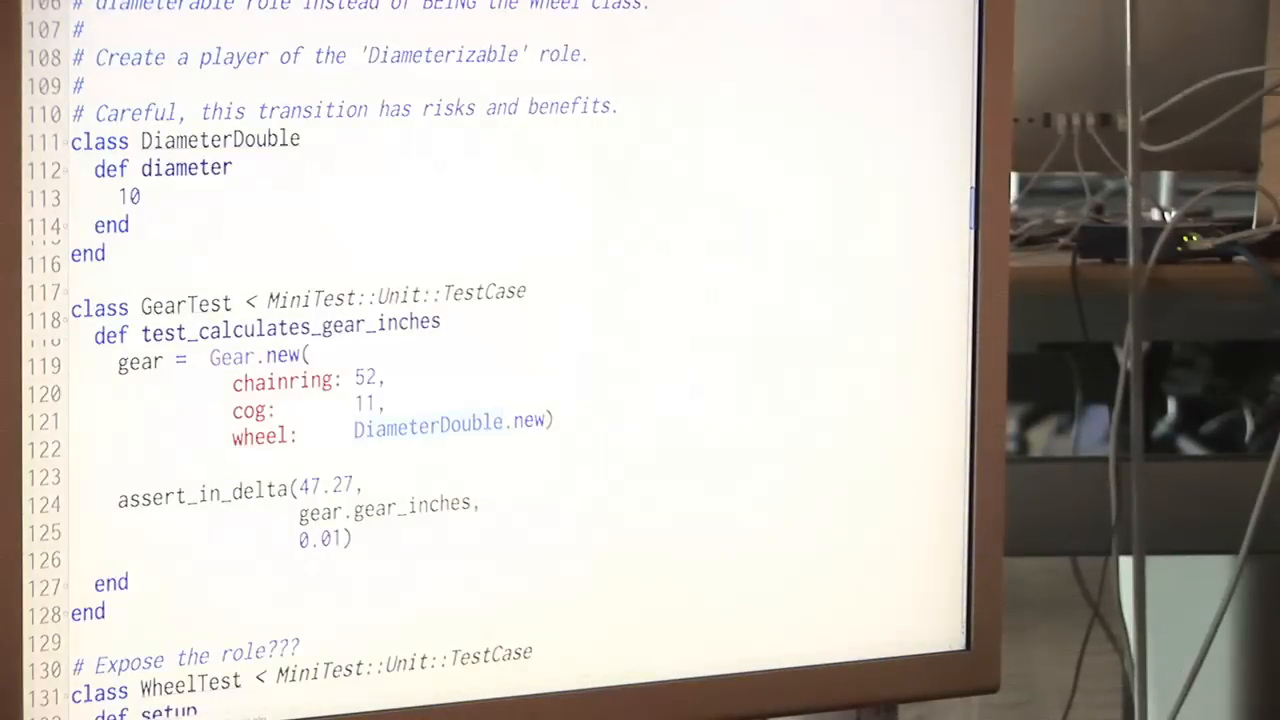
# Scroll past WheelTest's respond_to diameter check to the 'Let's break the app' Wheel using width.
pyautogui.scroll(-3)
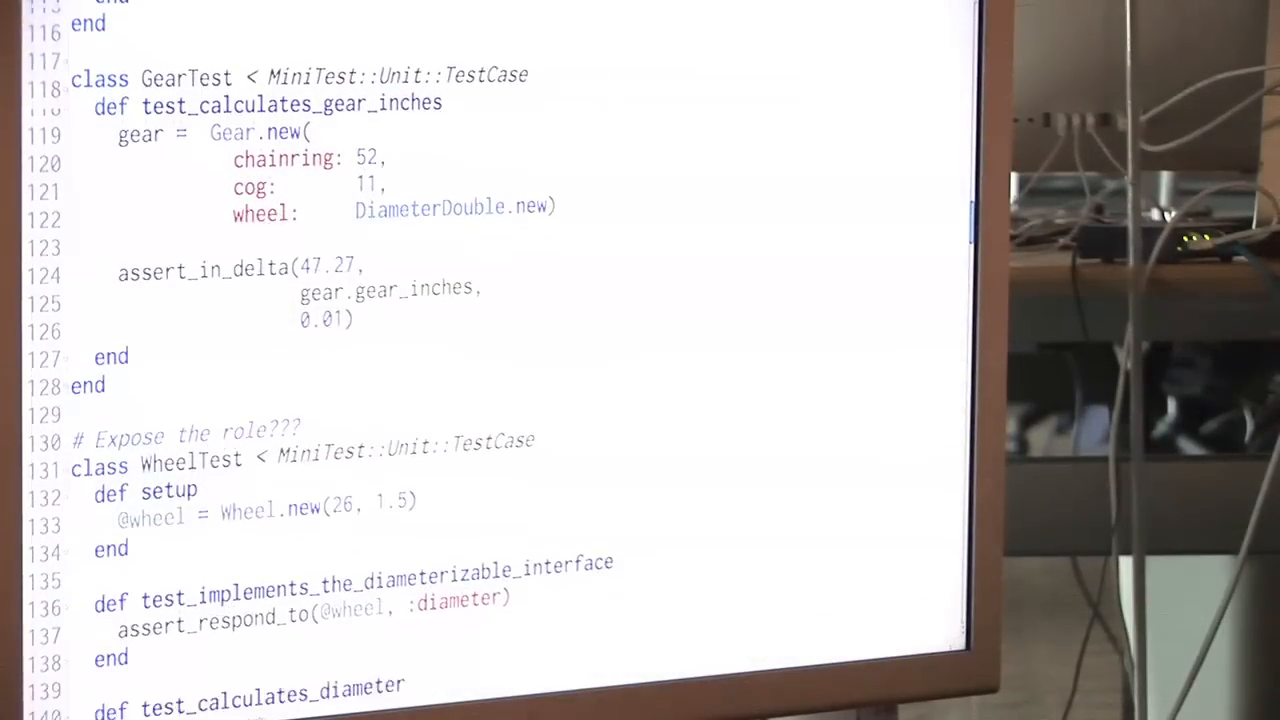
pyautogui.scroll(-3)
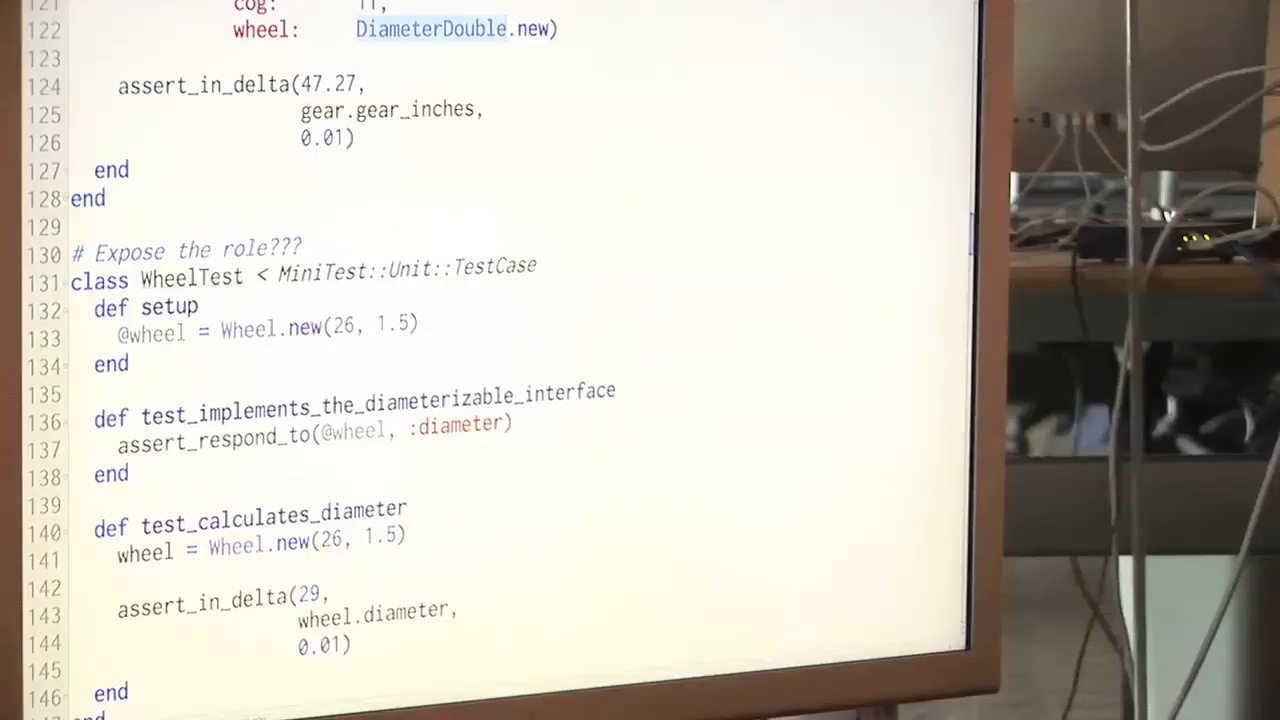
pyautogui.scroll(-3)
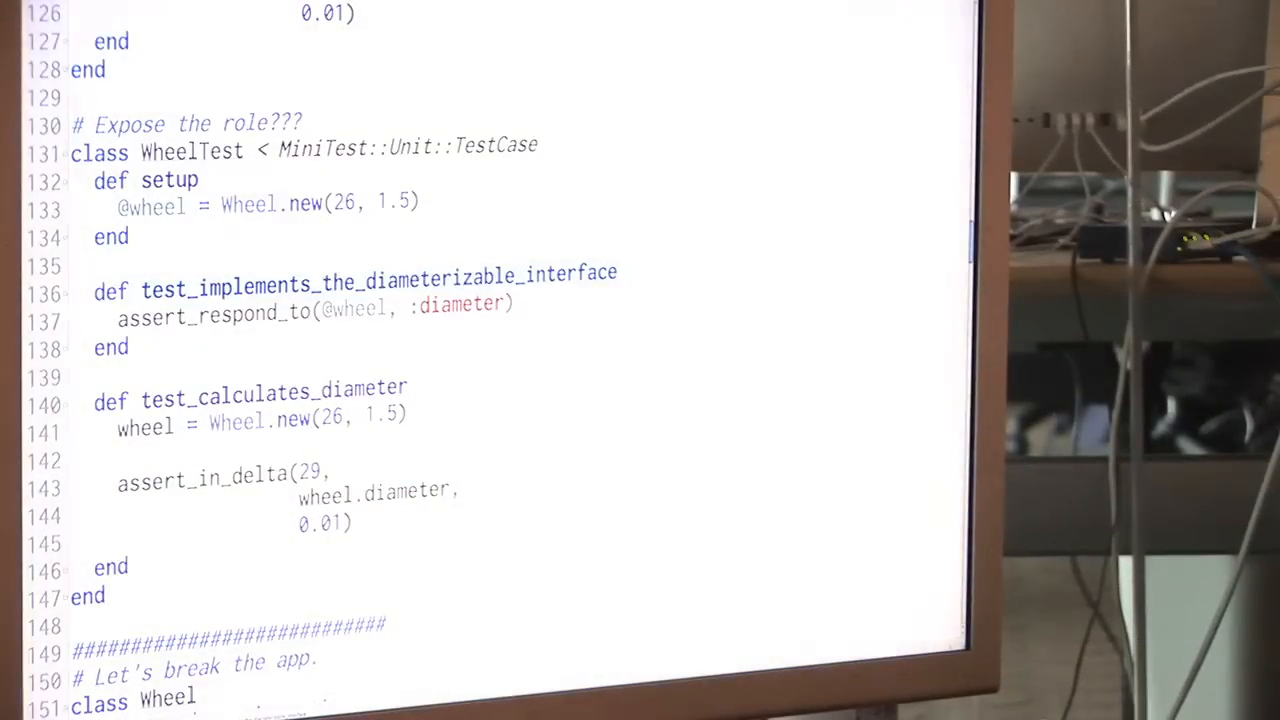
pyautogui.scroll(-3)
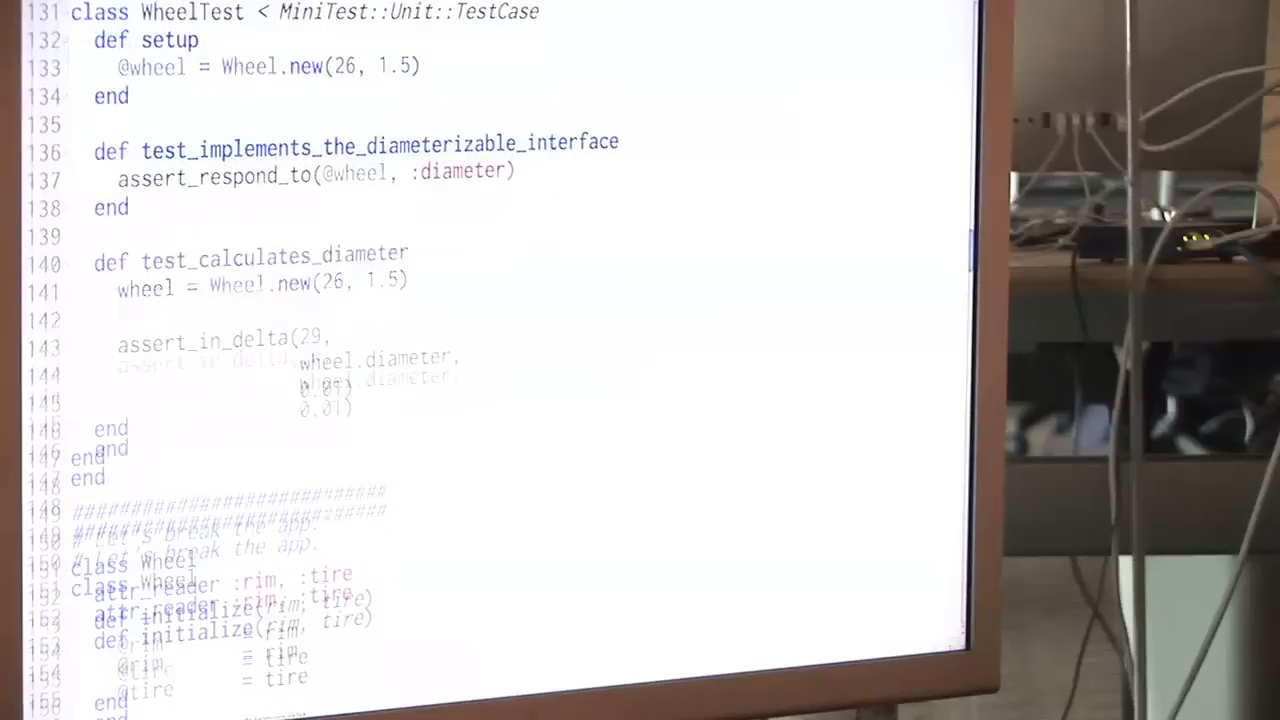
pyautogui.scroll(-3)
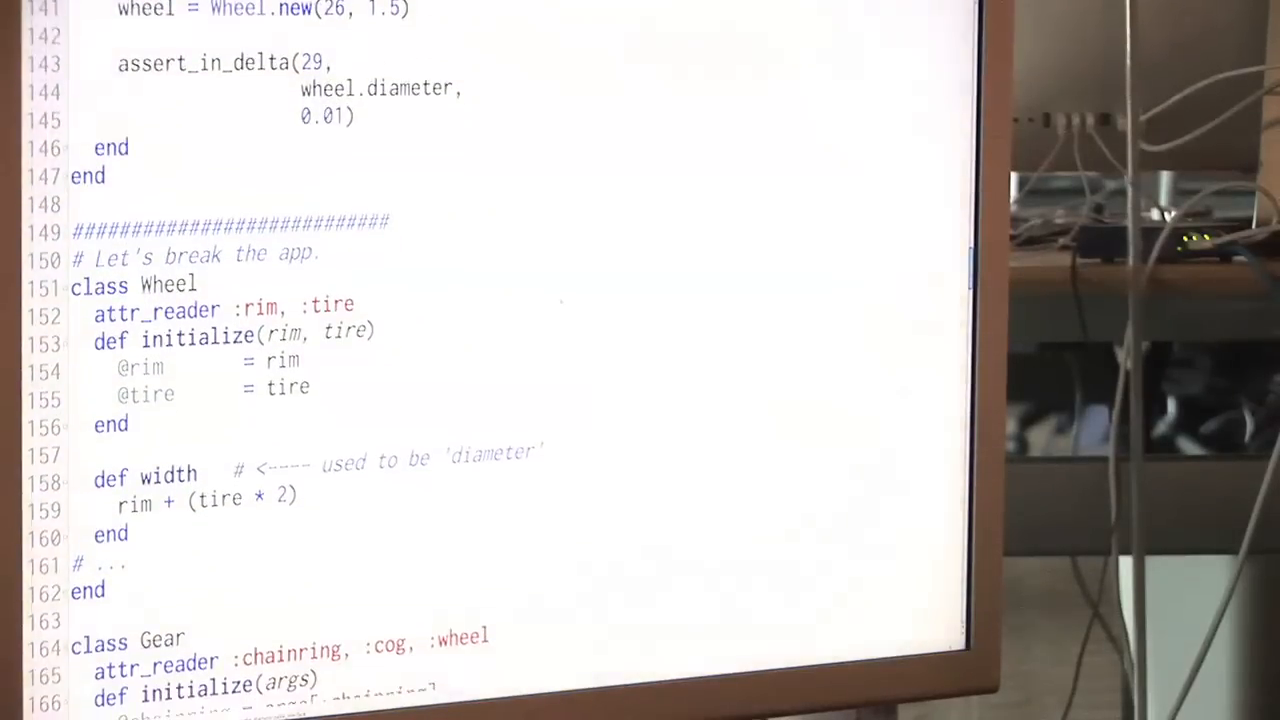
# Scroll to Gear's gear_inches still calling the obsolete wheel.diameter, selecting a word along the way.
pyautogui.scroll(-3)
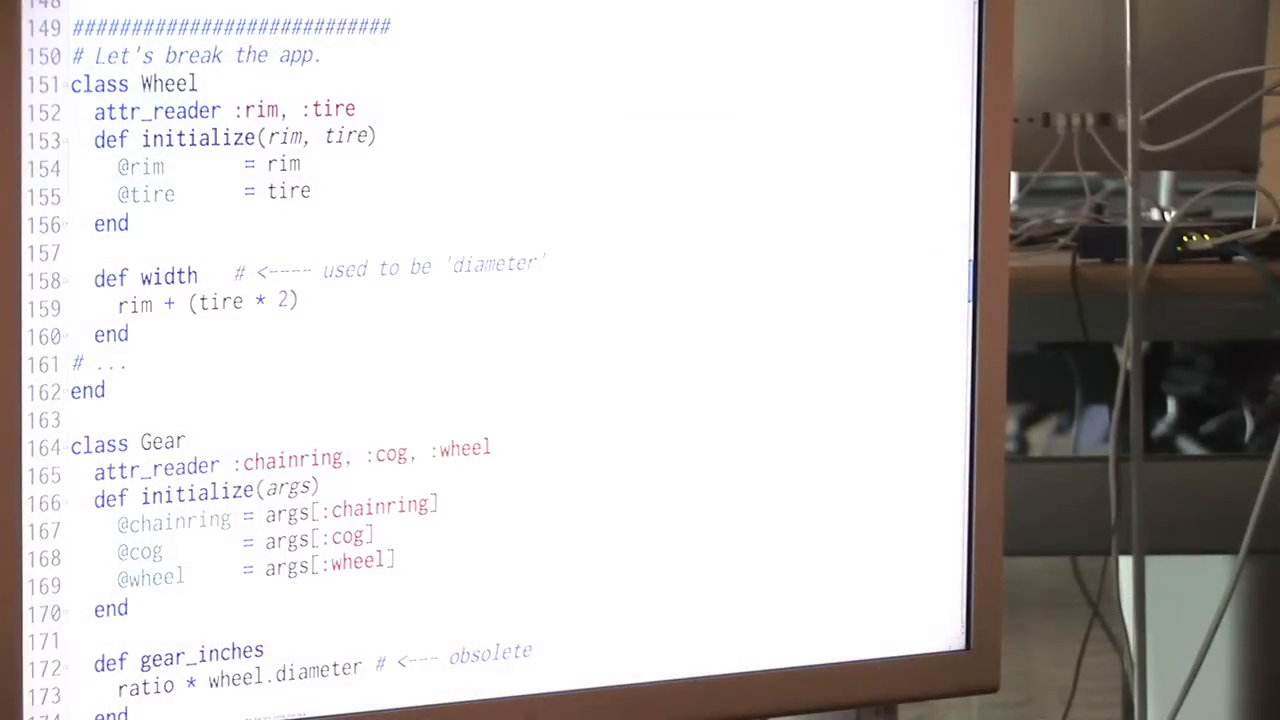
pyautogui.doubleClick(168, 277)
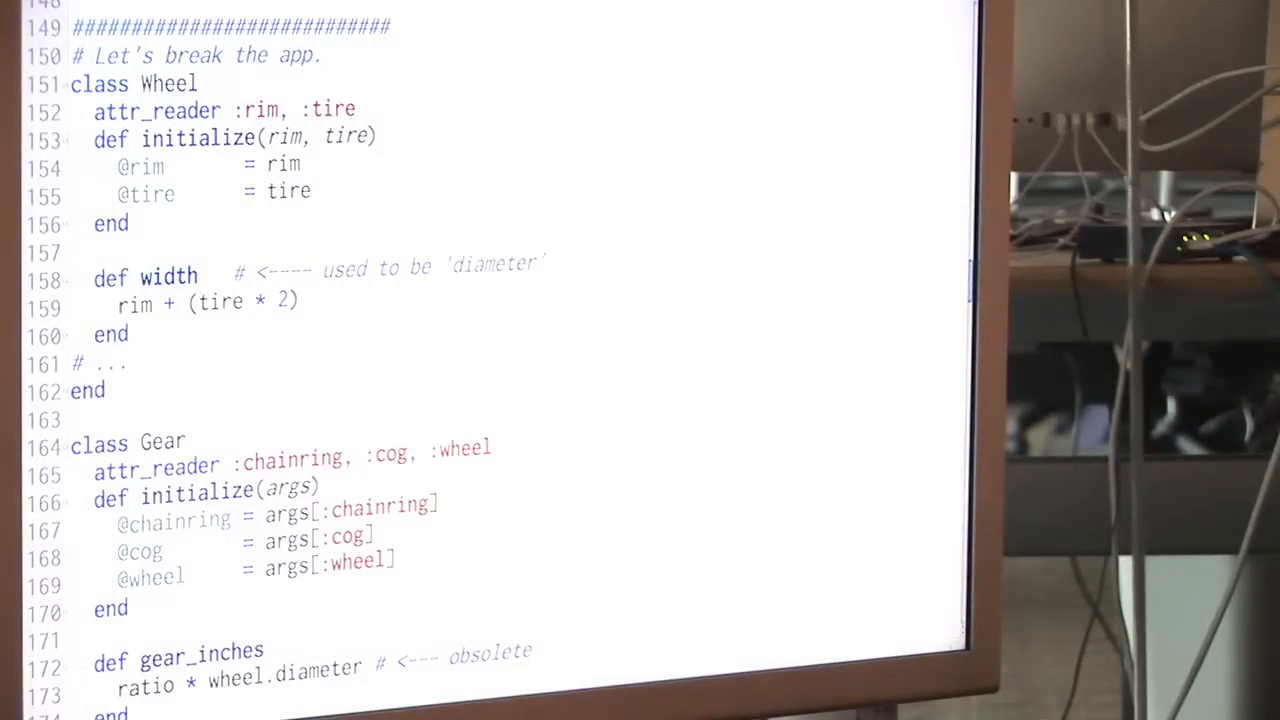
pyautogui.scroll(-3)
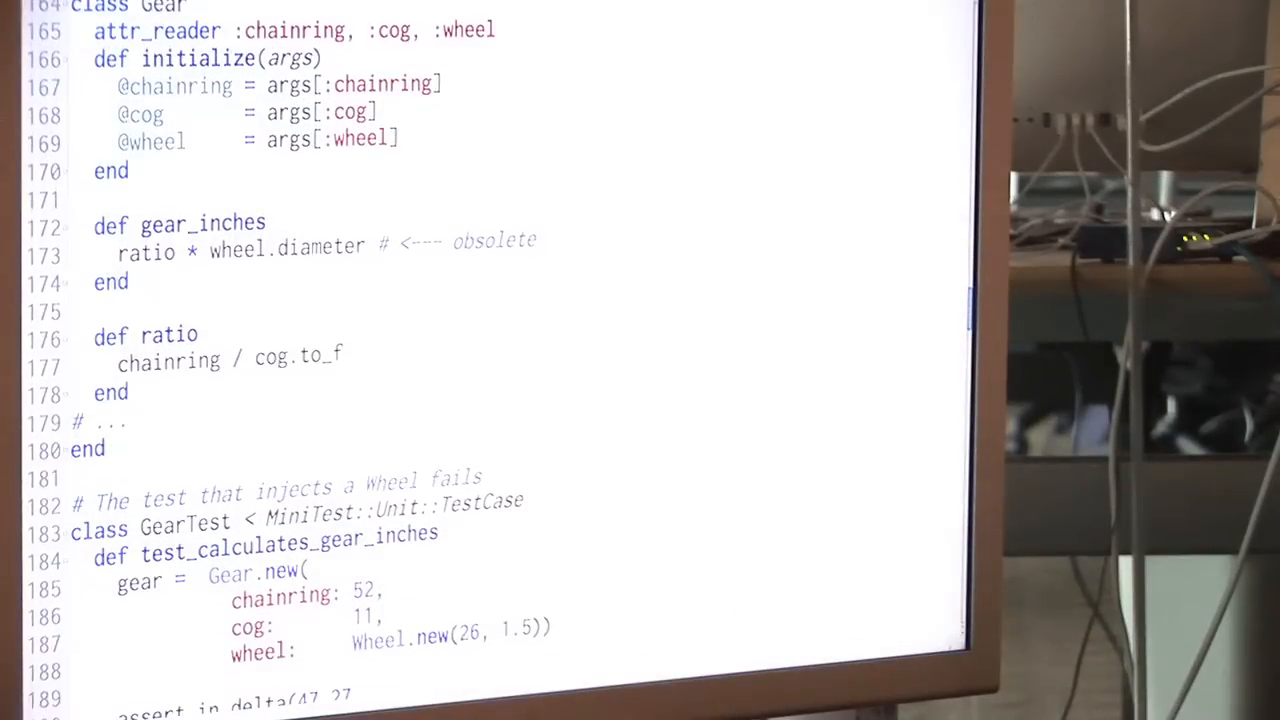
# Scroll to the GearTest with a real Wheel and its undefined method 'diameter' error comment.
pyautogui.scroll(-3)
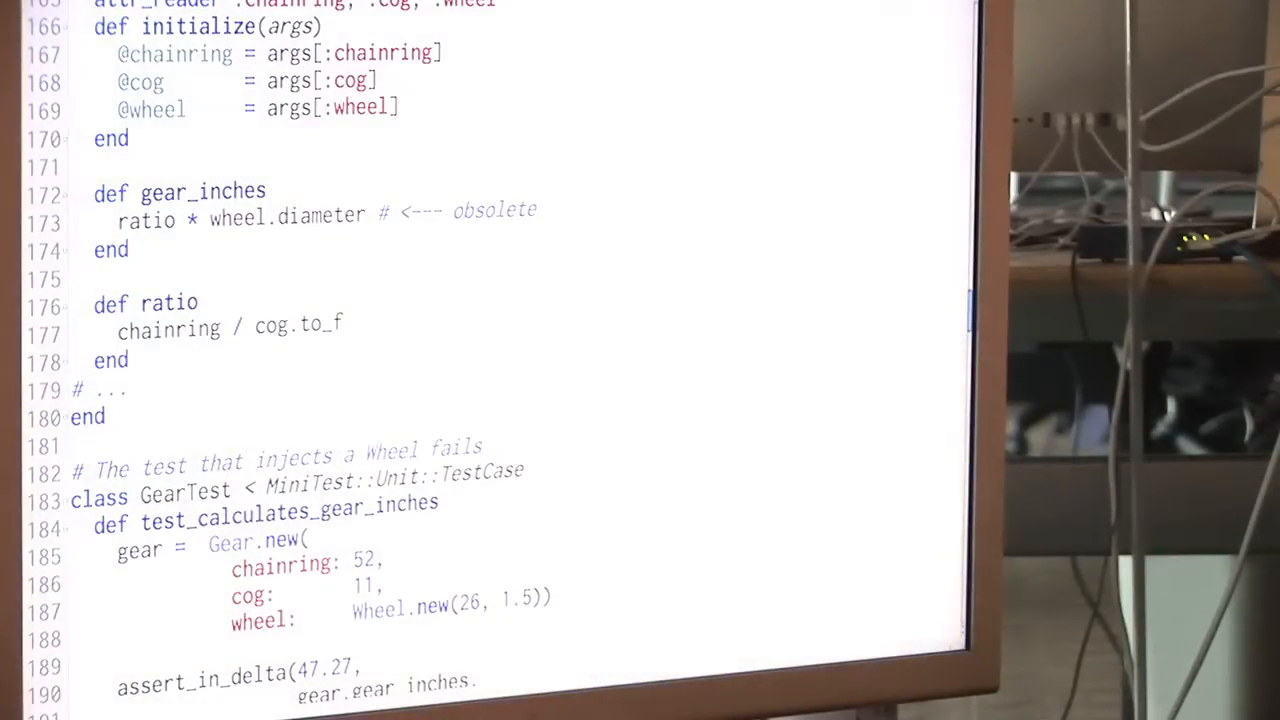
pyautogui.scroll(-3)
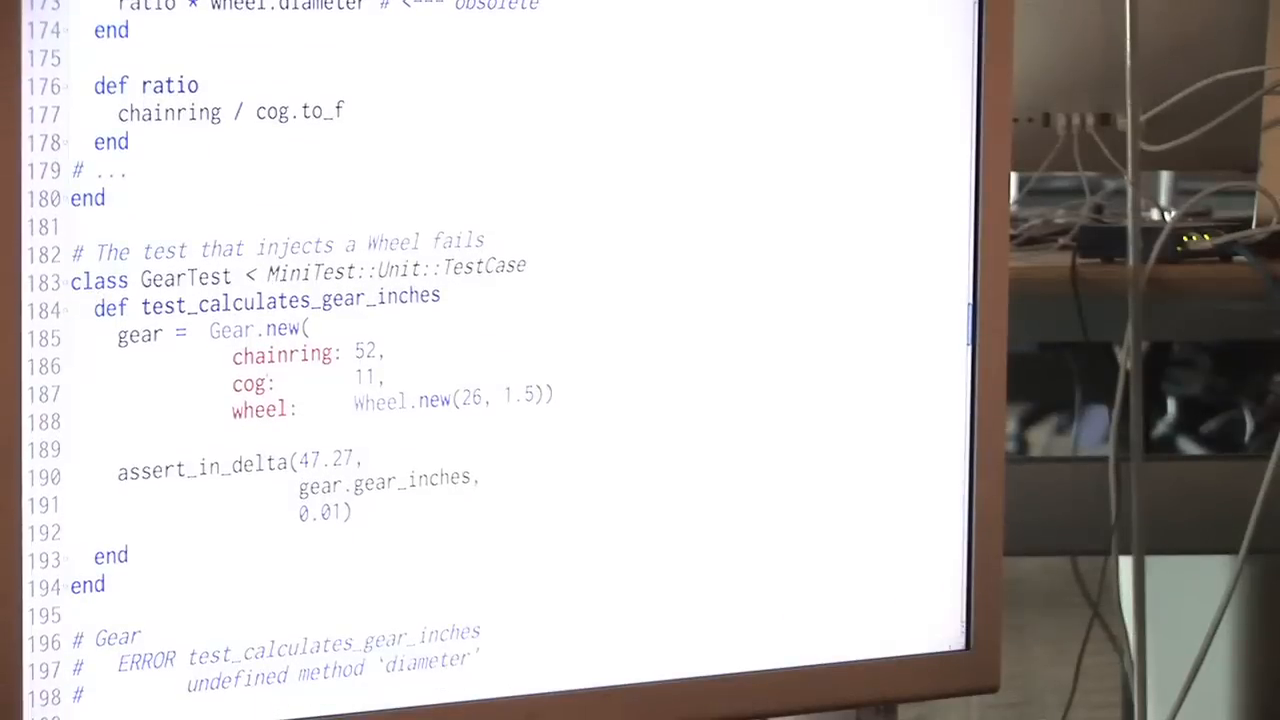
pyautogui.scroll(-3)
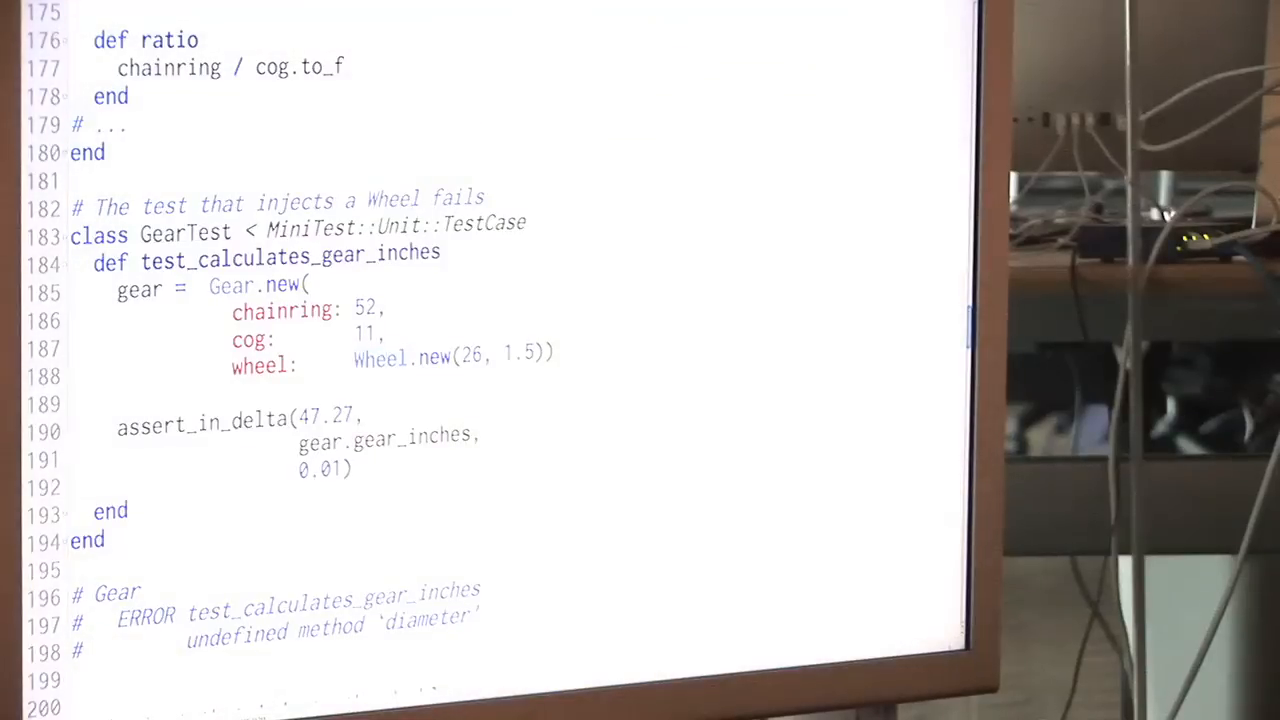
# Scroll to the GearTest injecting DiameterDouble, commented brittle, with its PASS result.
pyautogui.scroll(-3)
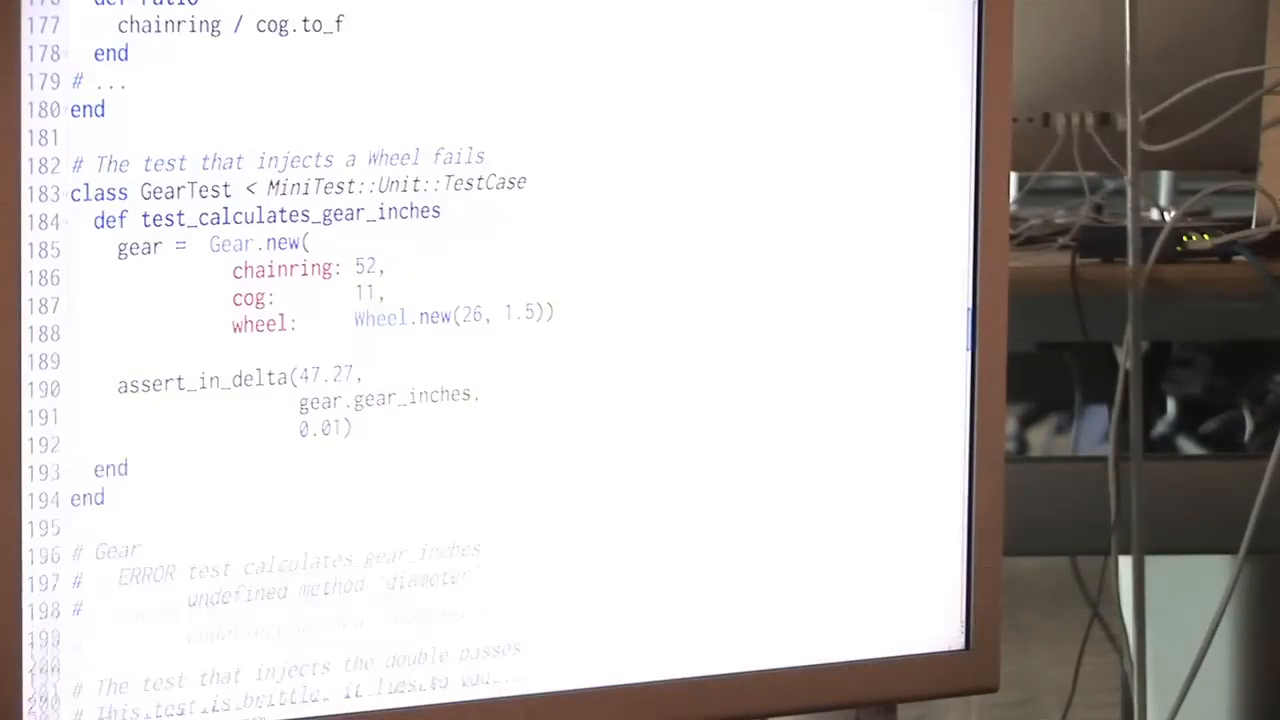
pyautogui.scroll(-3)
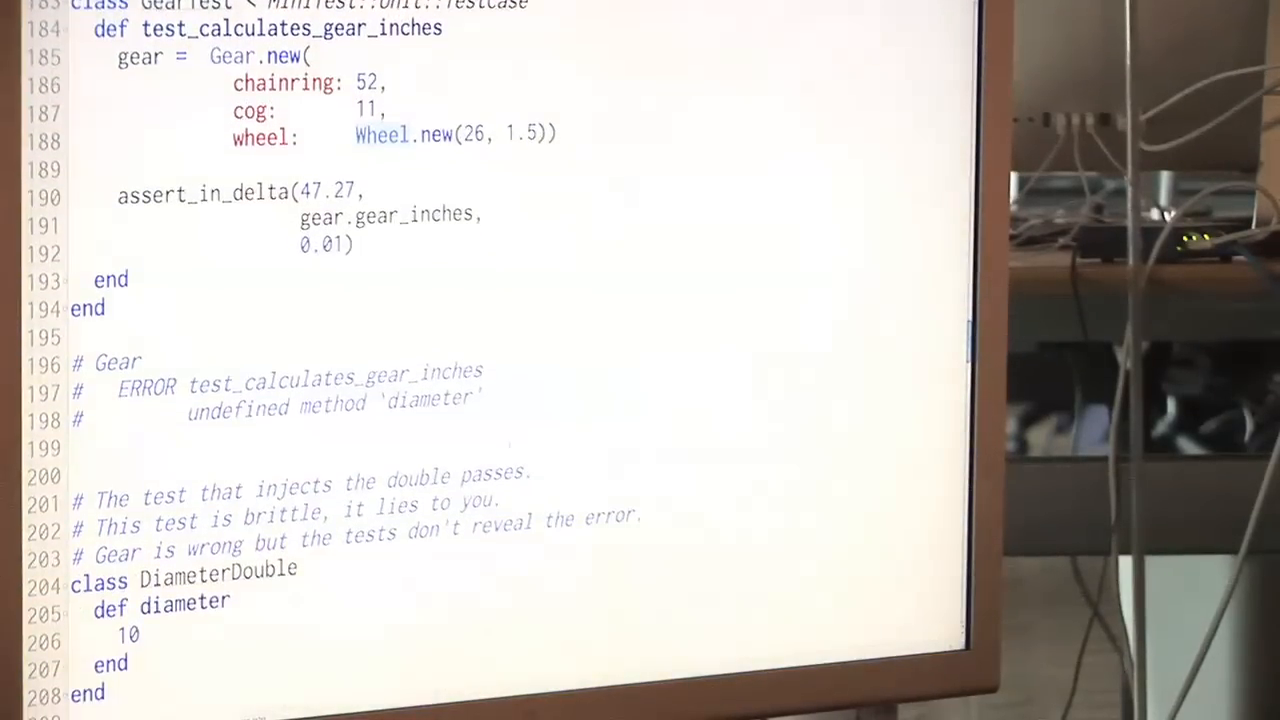
pyautogui.scroll(-3)
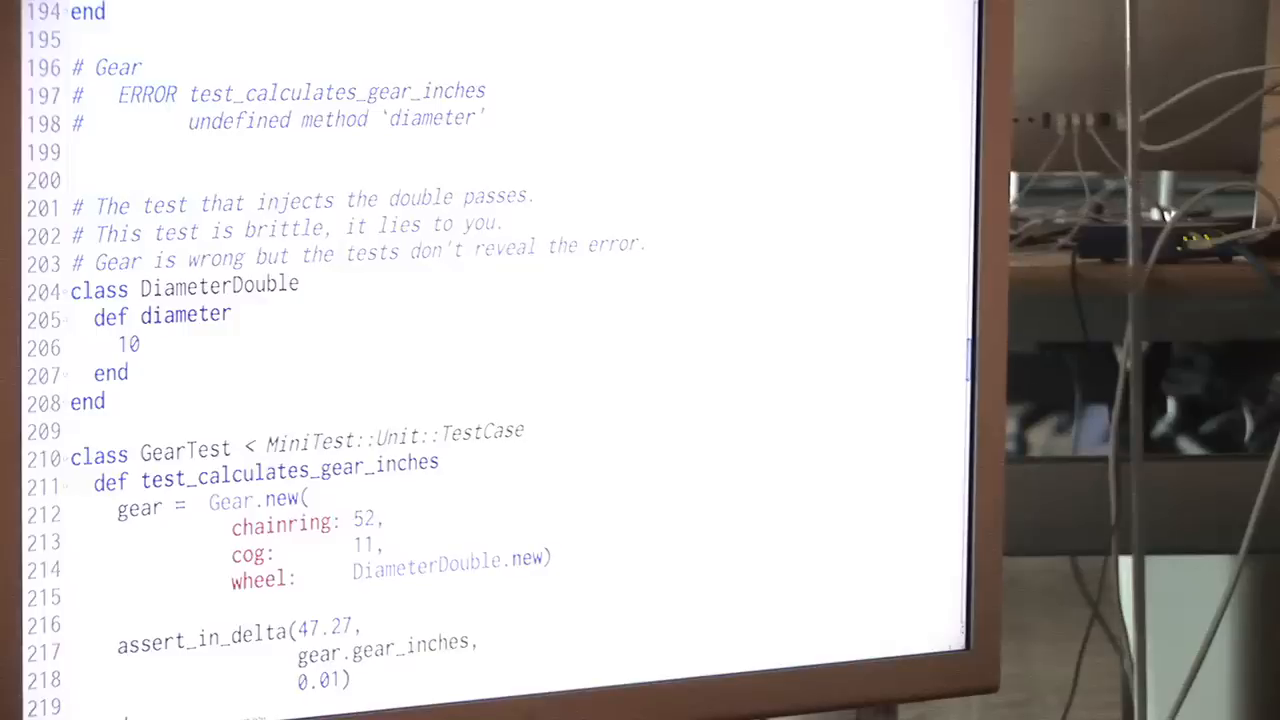
pyautogui.scroll(-3)
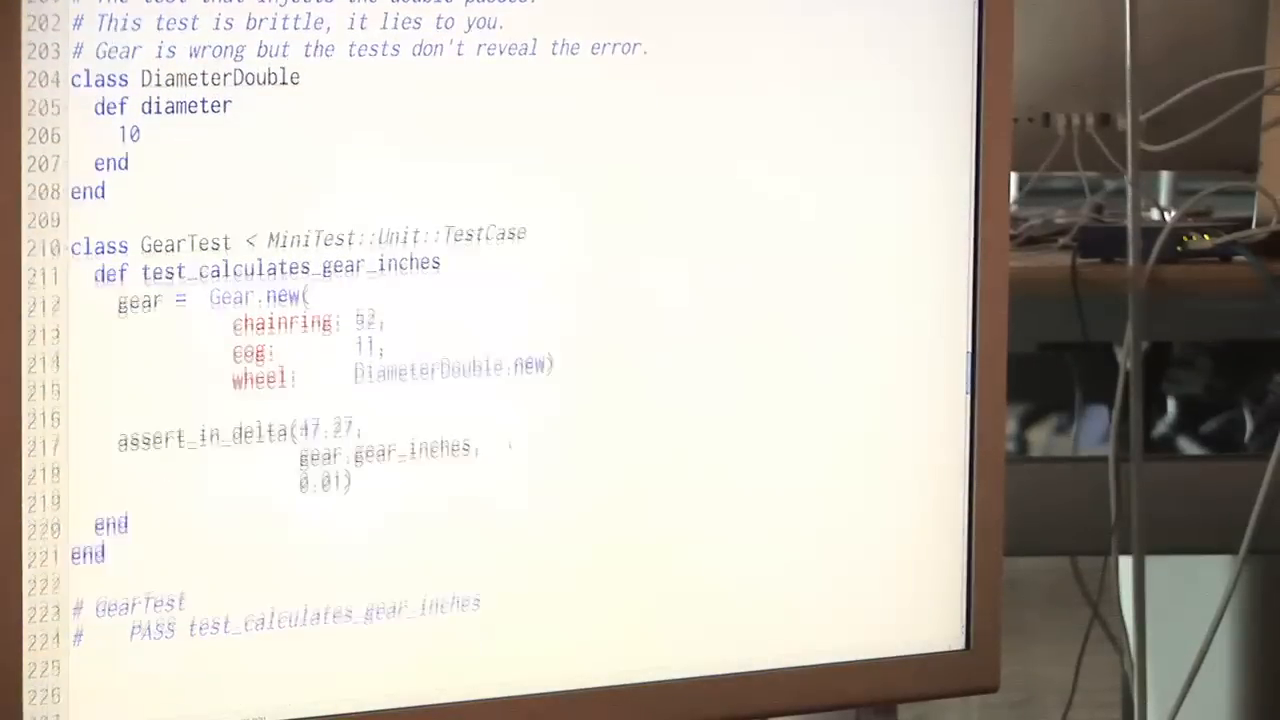
pyautogui.scroll(-3)
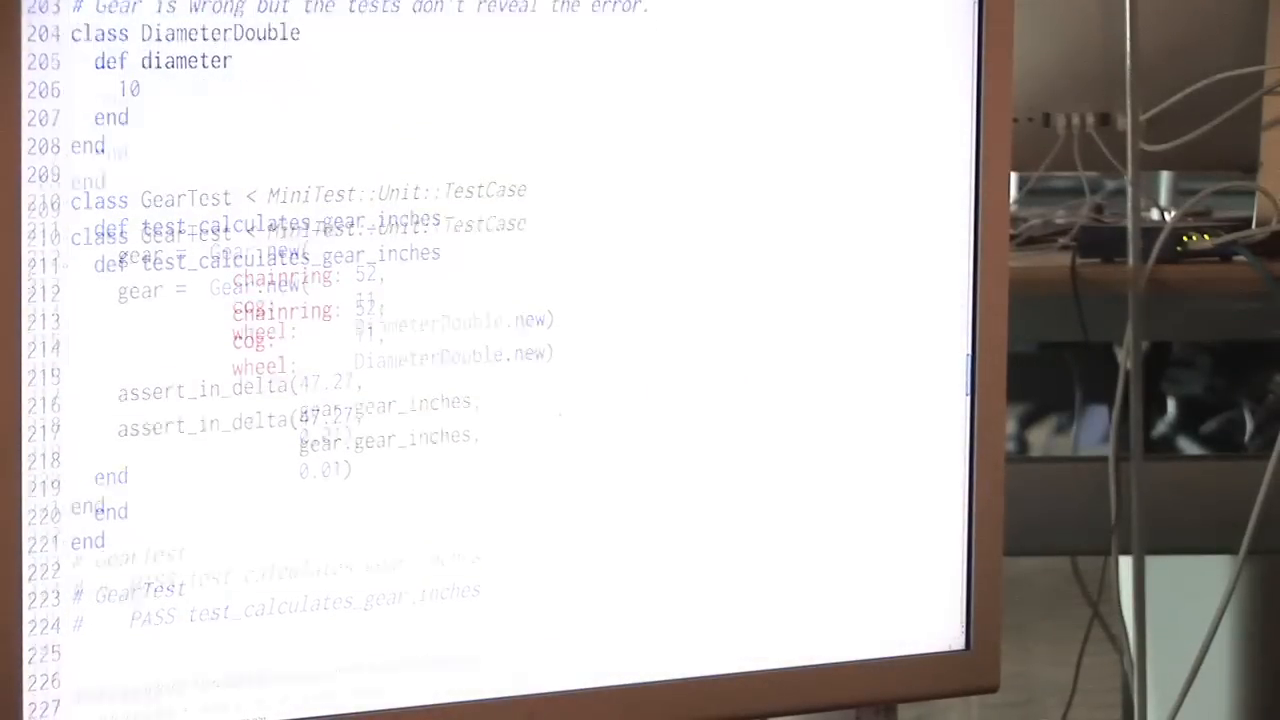
pyautogui.scroll(-3)
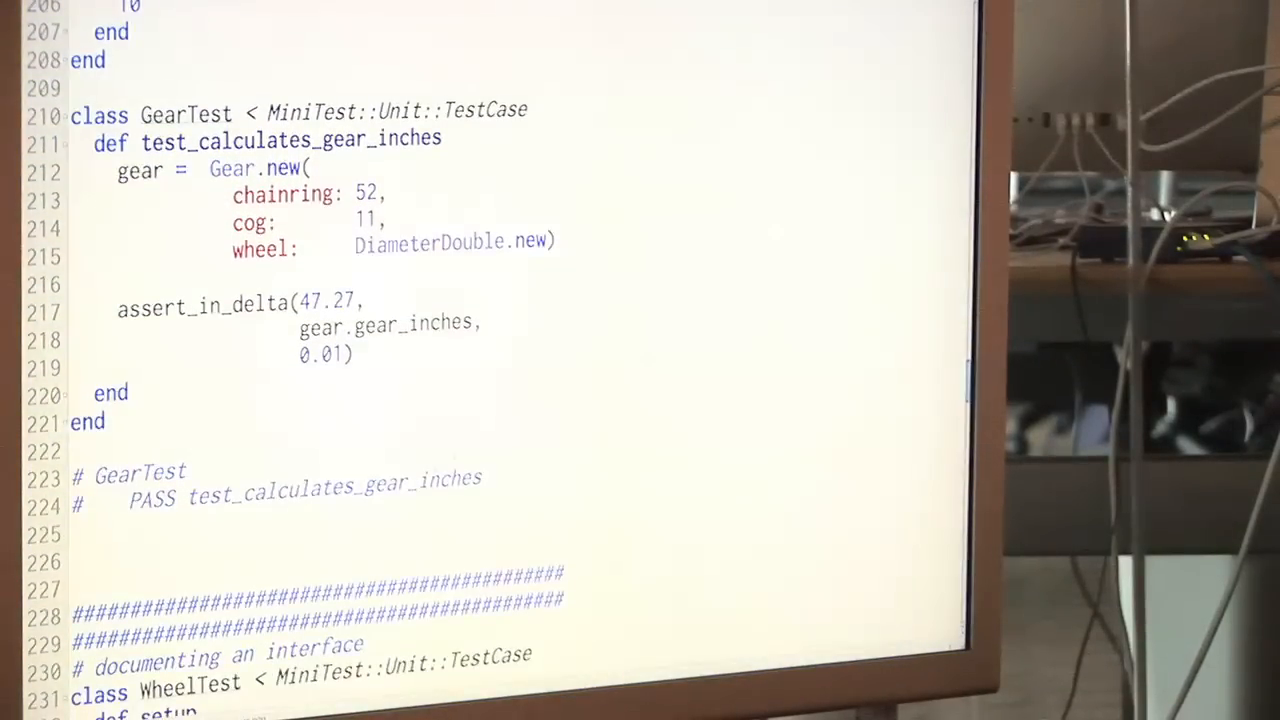